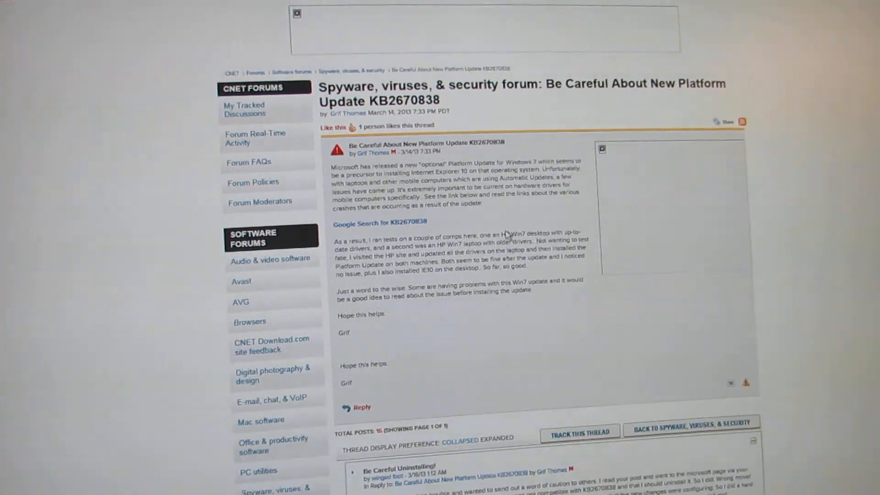
Scroll the KB2670838 issues article down to its Updates 2–6 list
scroll(down, 3)
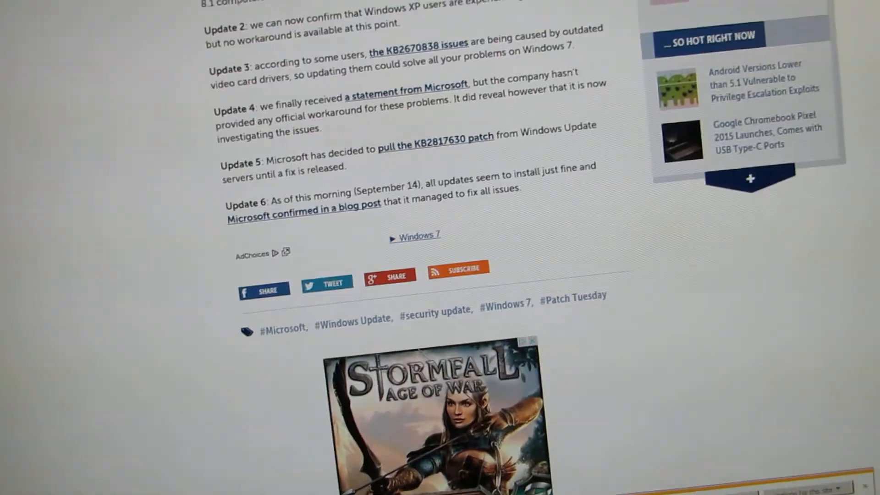
scroll(down, 3)
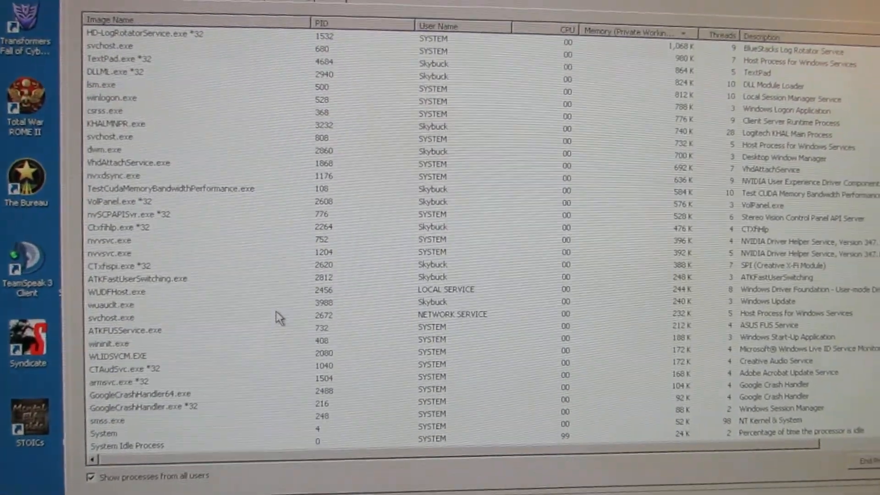
End the TestCudaMemoryBandwidthPerformance.exe process tree and confirm it vanishes from the Processes list
click(169, 202)
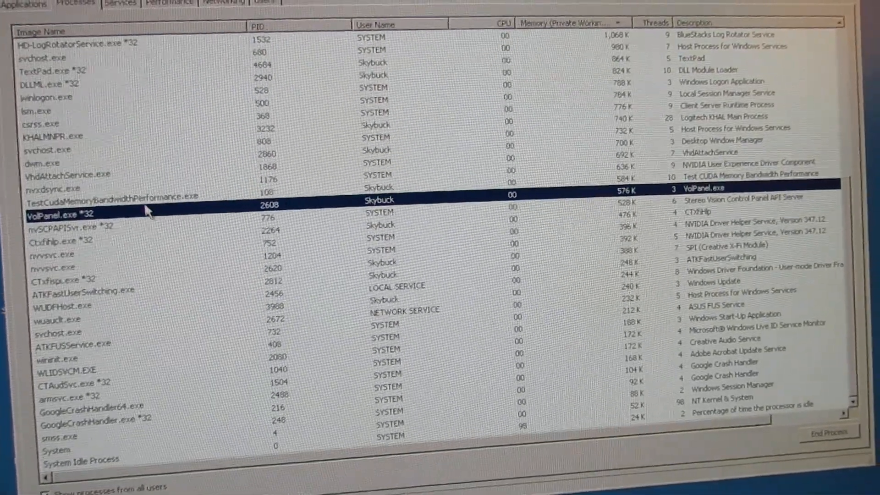
click(829, 432)
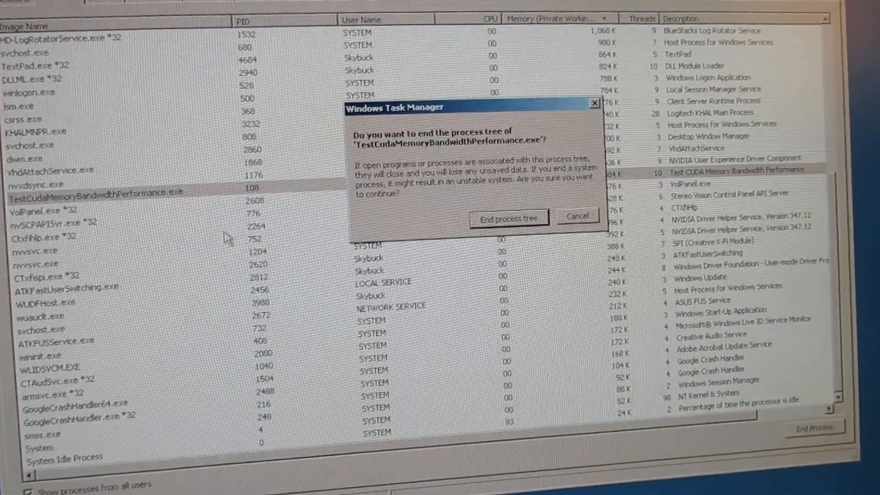
click(509, 218)
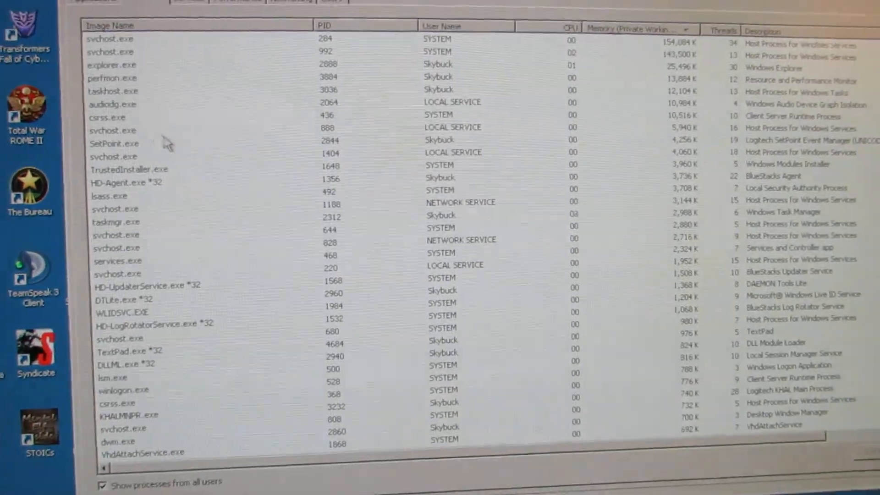
scroll(down, 3)
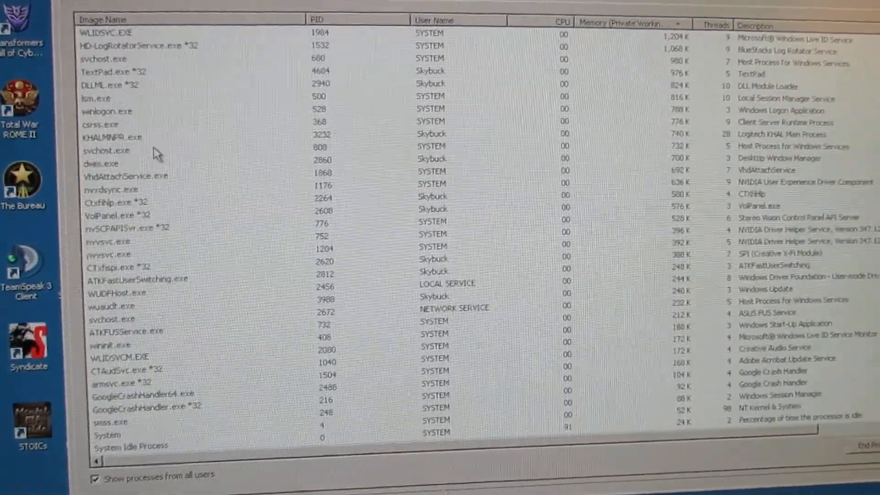